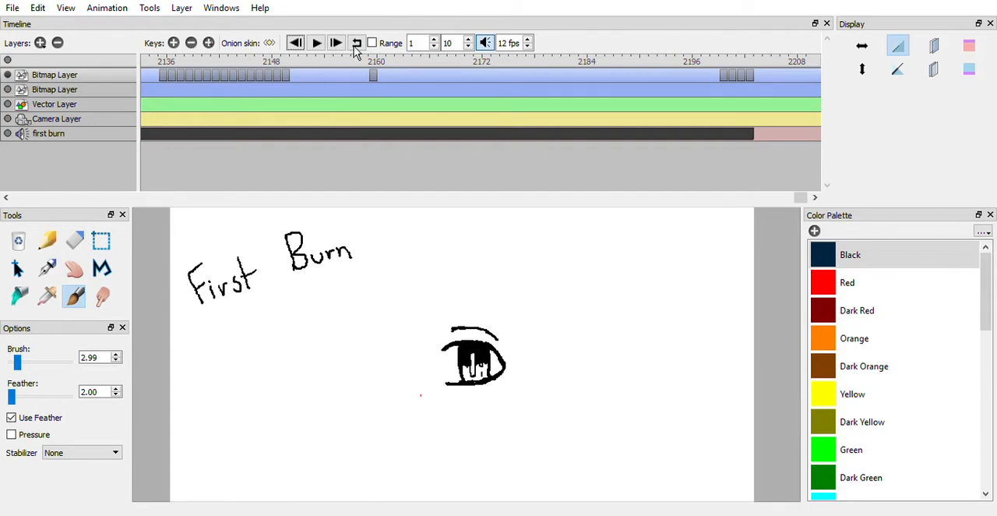
- Play back the animation showing the 'First Burn' lettering and the drawn eye
{"action": "left_click", "coordinate": [316, 44]}
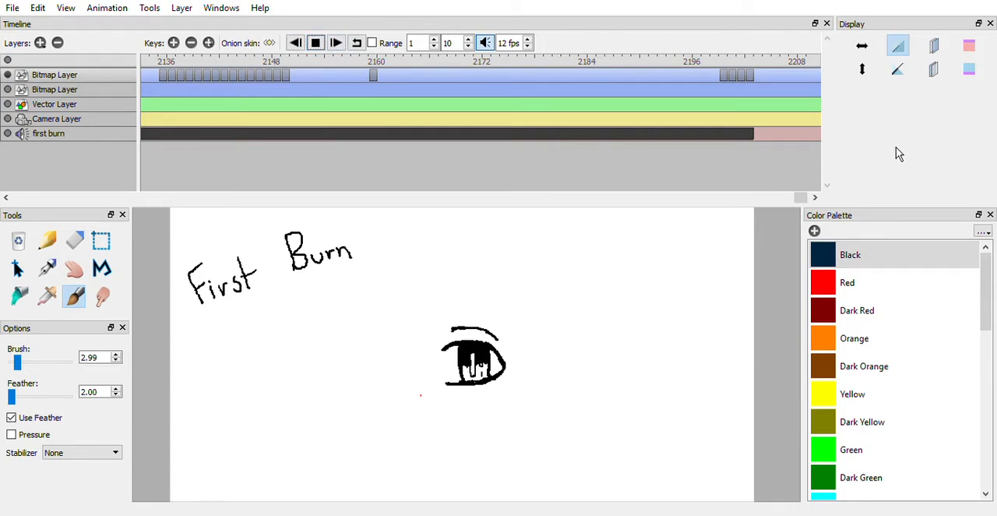